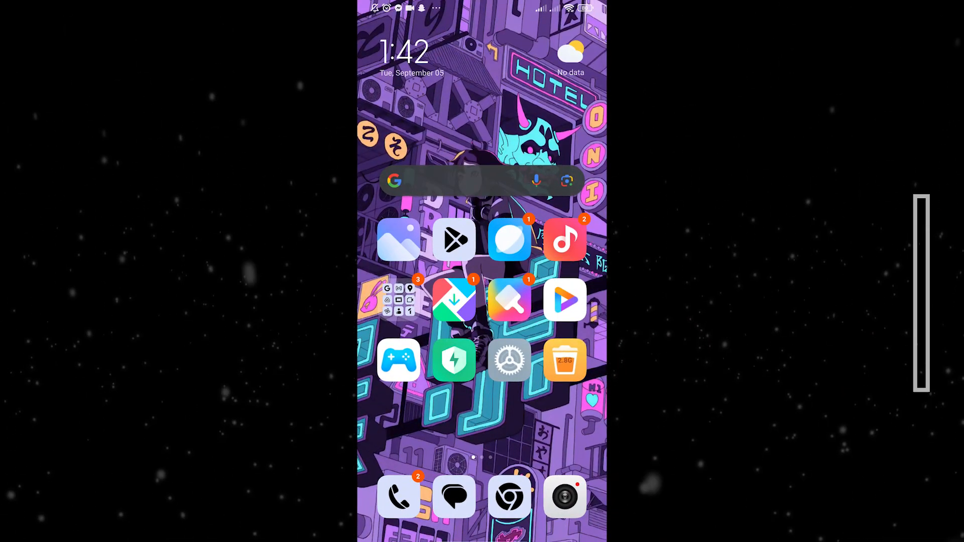
# Launch Chrome from the dock so the ChatGPT page appears.
pyautogui.click(508, 239)
pyautogui.write("Let's")
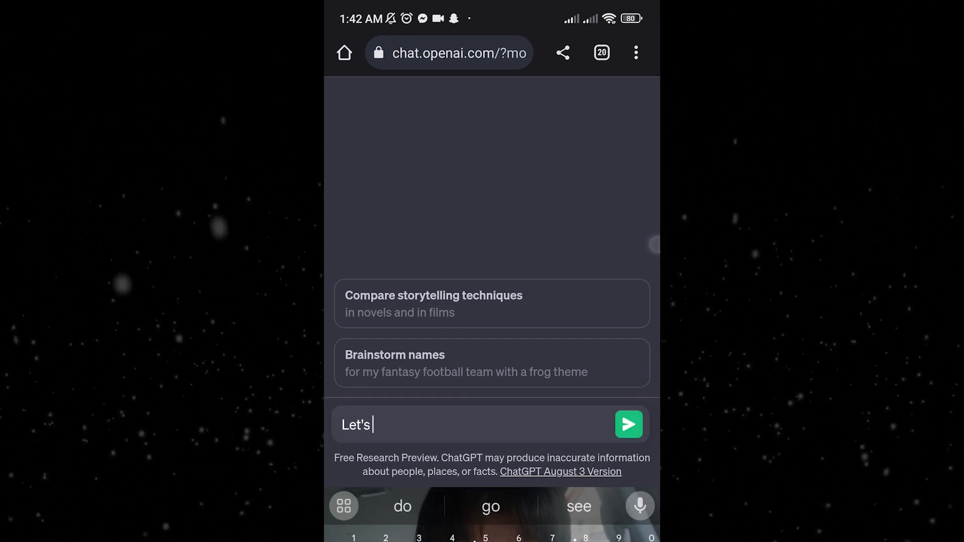
# Ask ChatGPT to play history trivia and have it ask the first question.
pyautogui.write('play a')
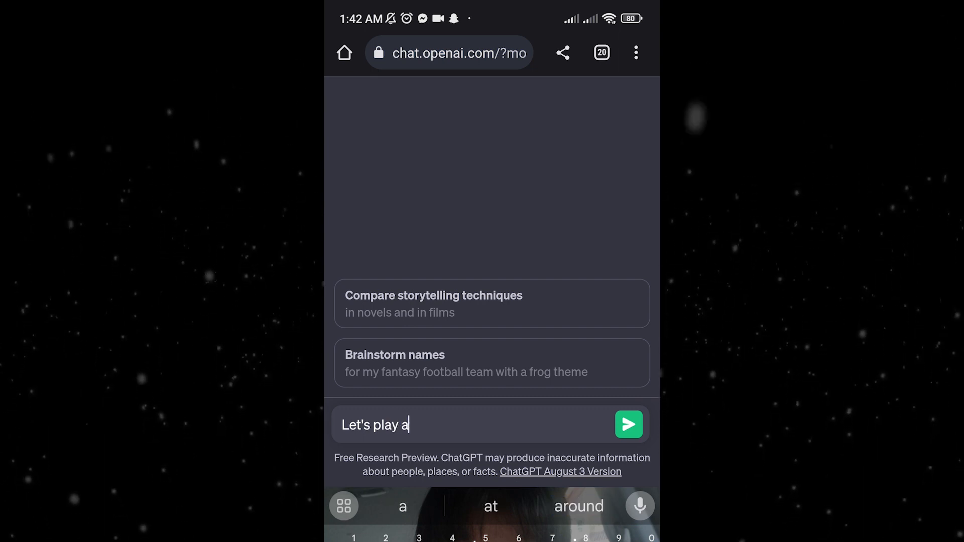
pyautogui.write('history t')
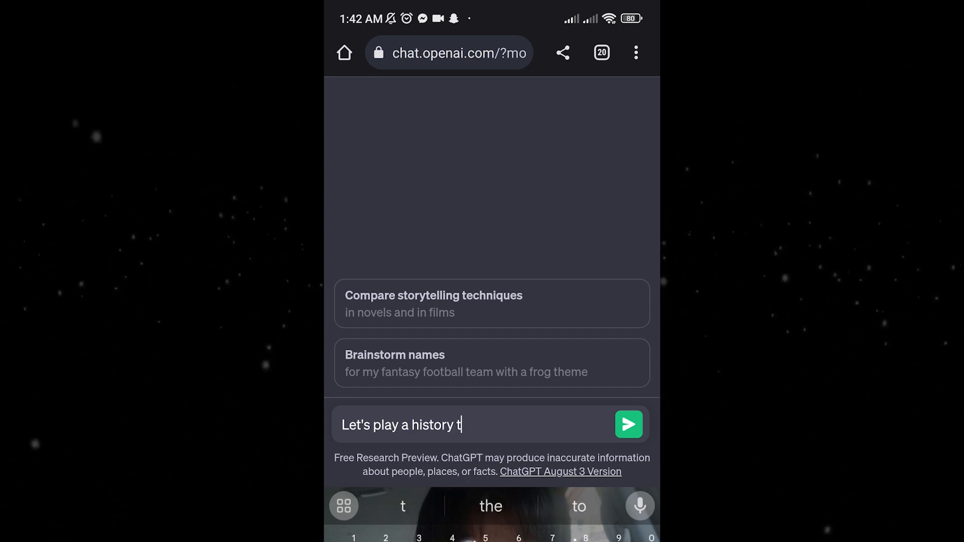
pyautogui.write('rivia, you a')
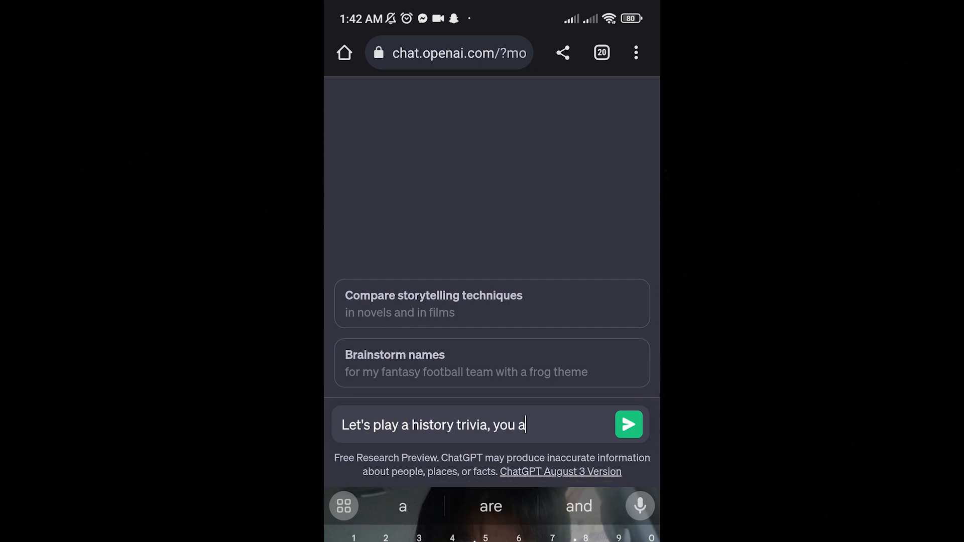
pyautogui.write('sk me first')
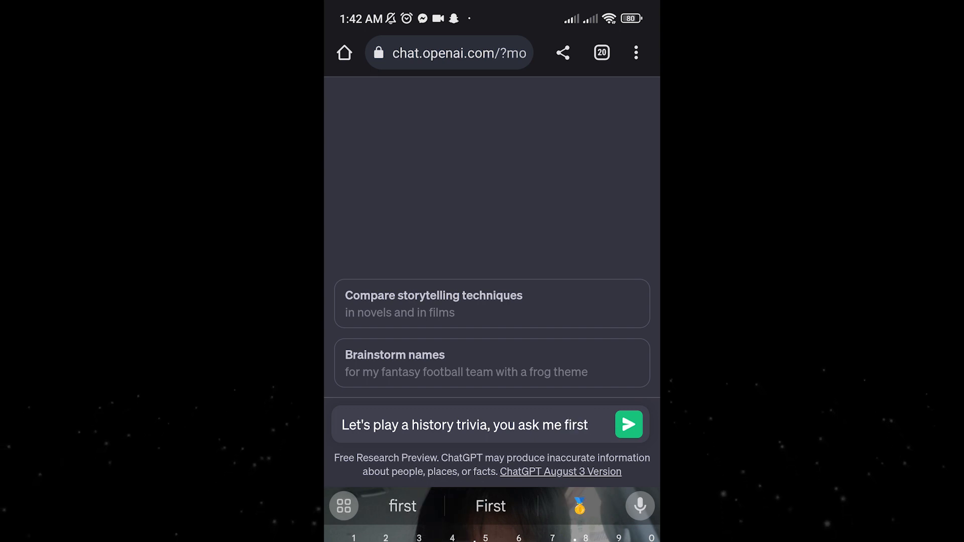
pyautogui.click(629, 425)
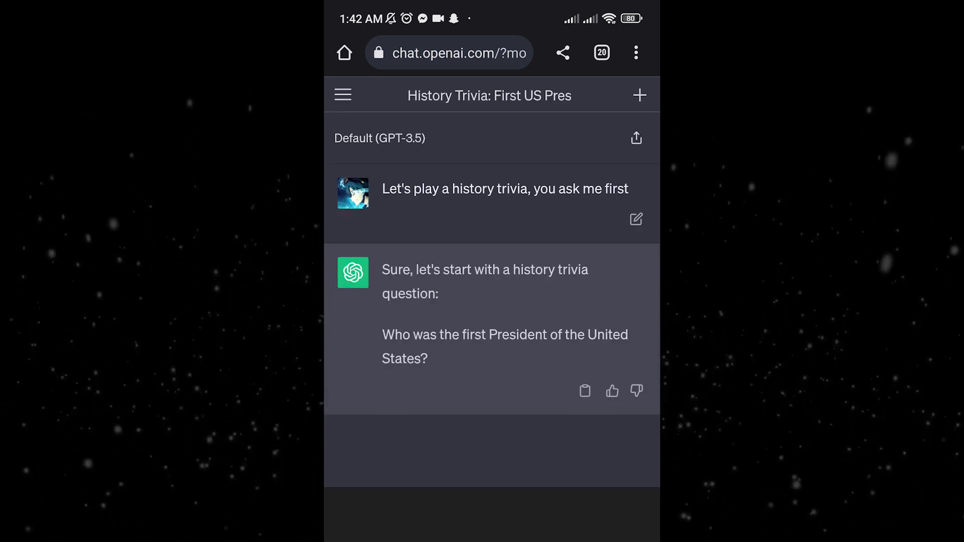
# Answer 'George Washington', then ask who the 14th US President was.
pyautogui.write('George')
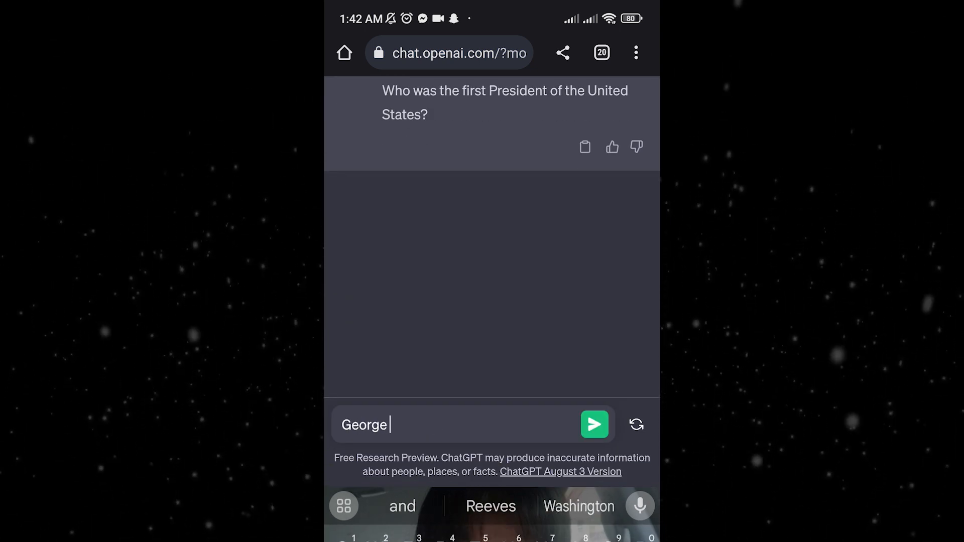
pyautogui.click(594, 424)
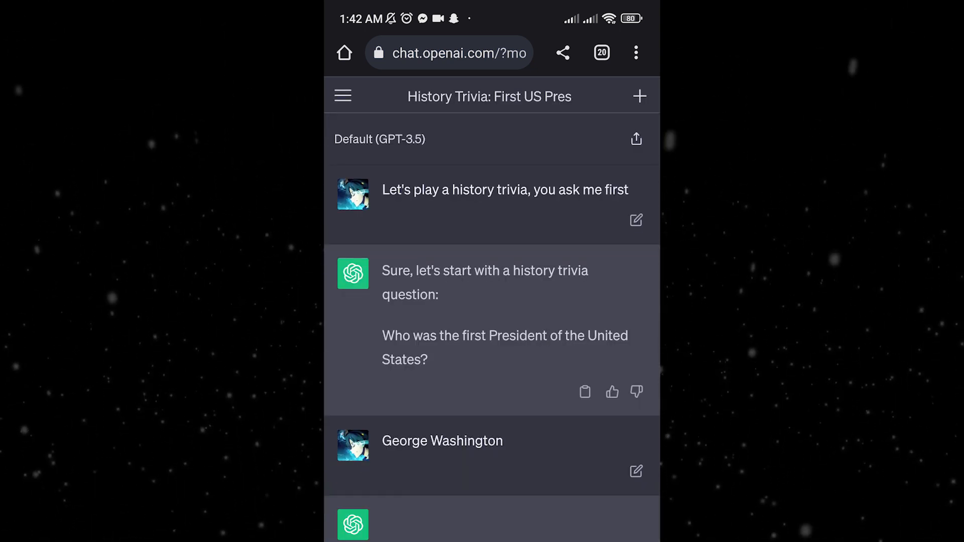
pyautogui.scroll(-3)
pyautogui.write('Who was the 14th President of the')
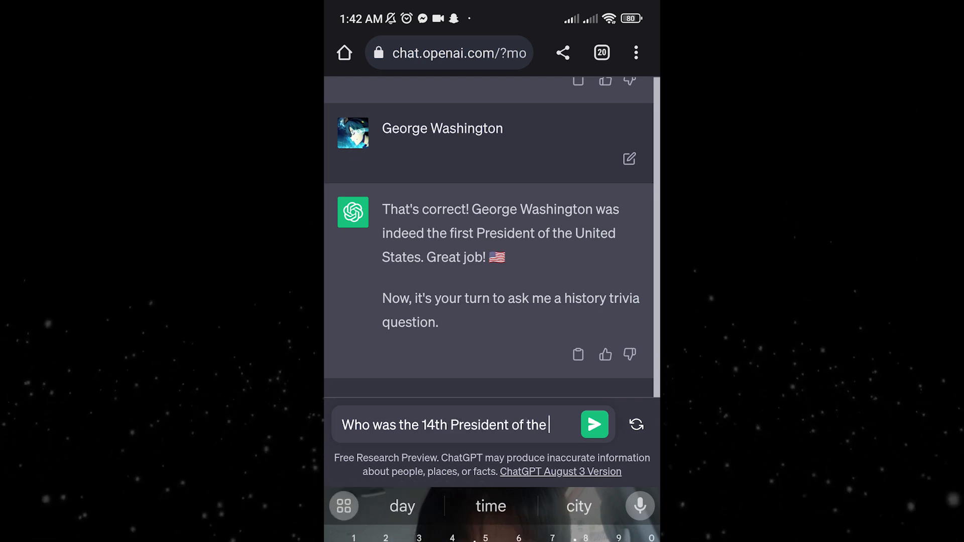
pyautogui.write('US')
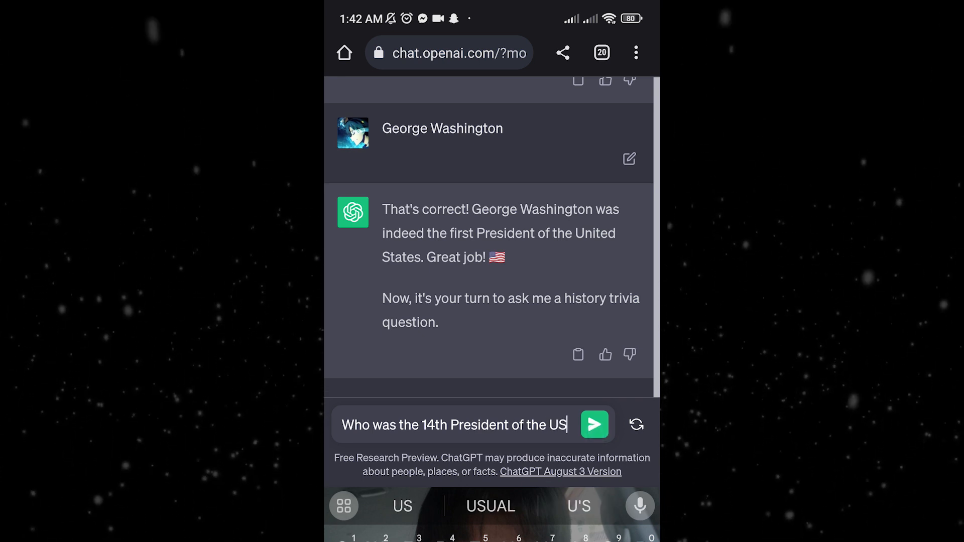
pyautogui.click(594, 425)
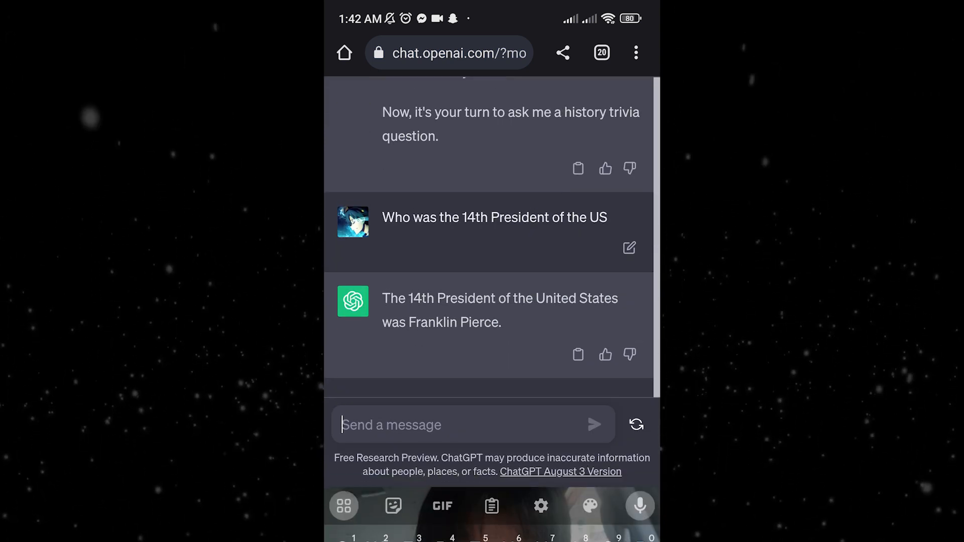
pyautogui.write('Can')
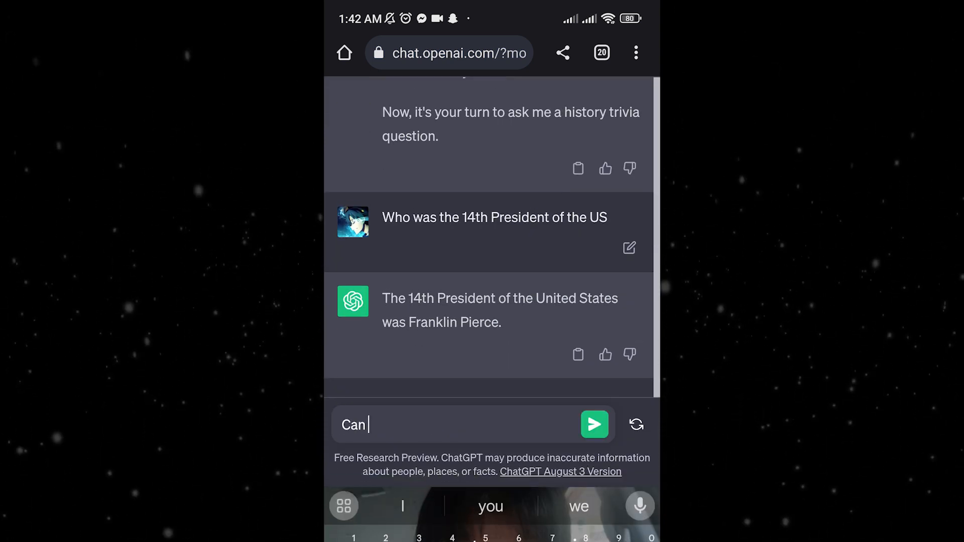
pyautogui.write('you code')
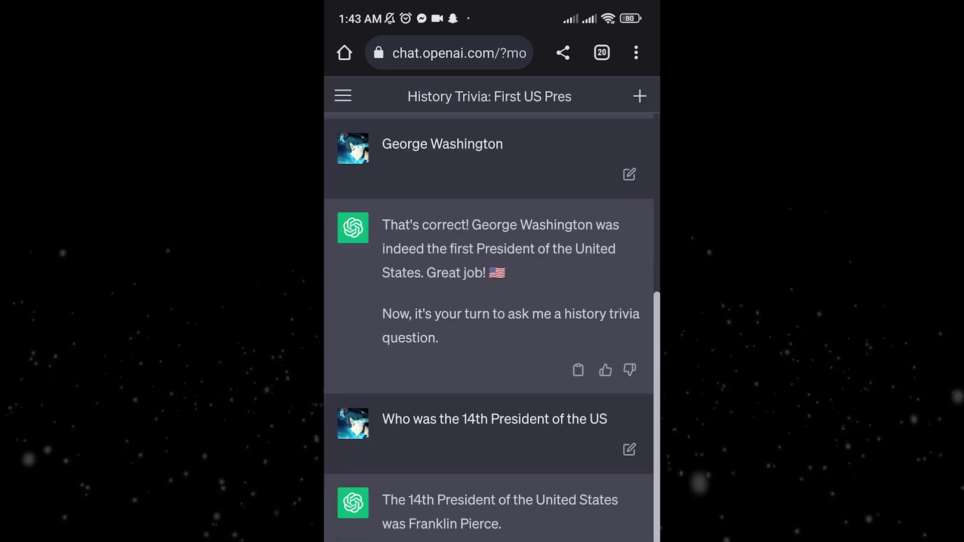
pyautogui.scroll(-3)
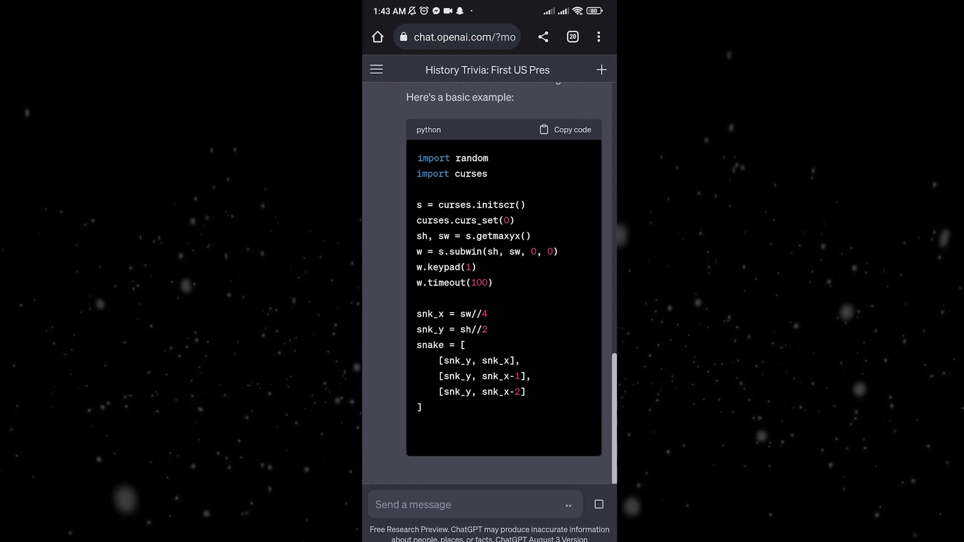
pyautogui.scroll(-3)
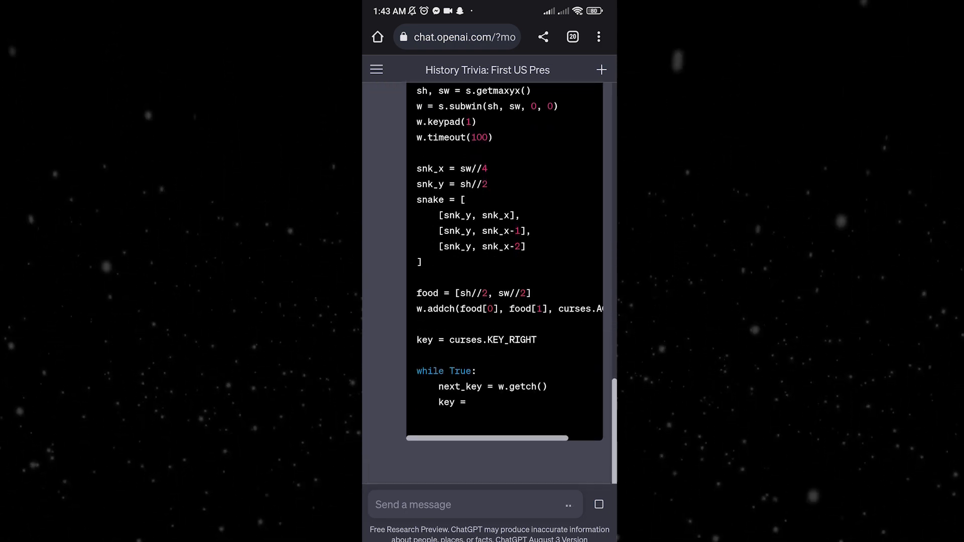
pyautogui.scroll(-3)
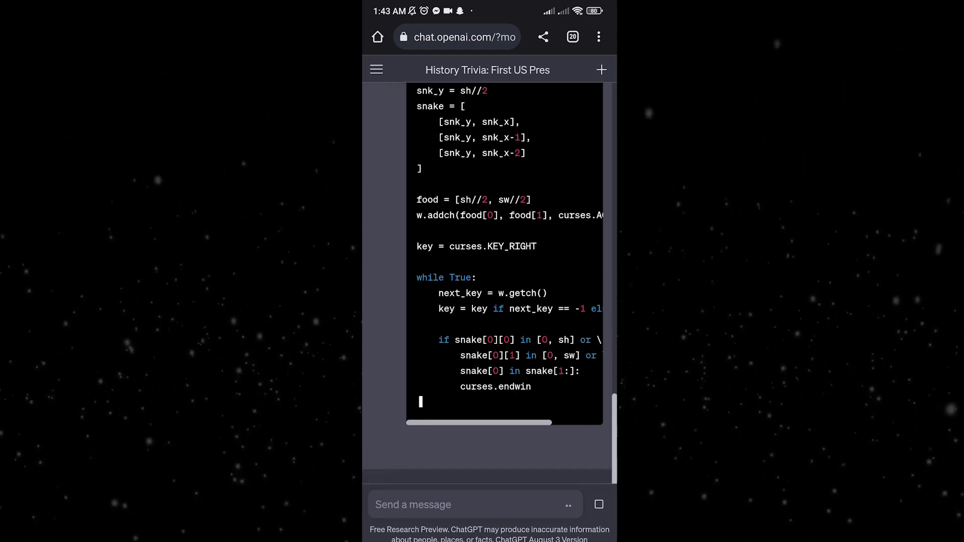
pyautogui.scroll(-3)
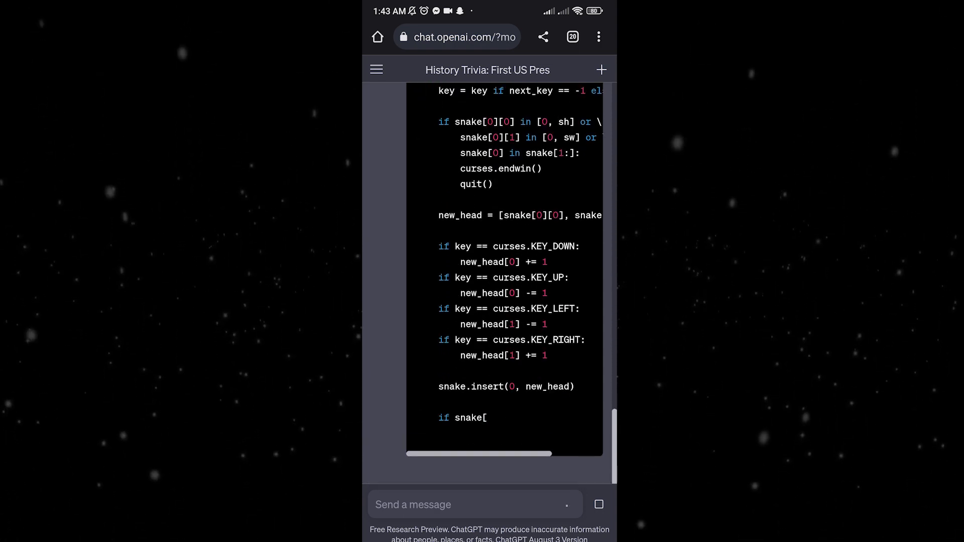
pyautogui.scroll(-3)
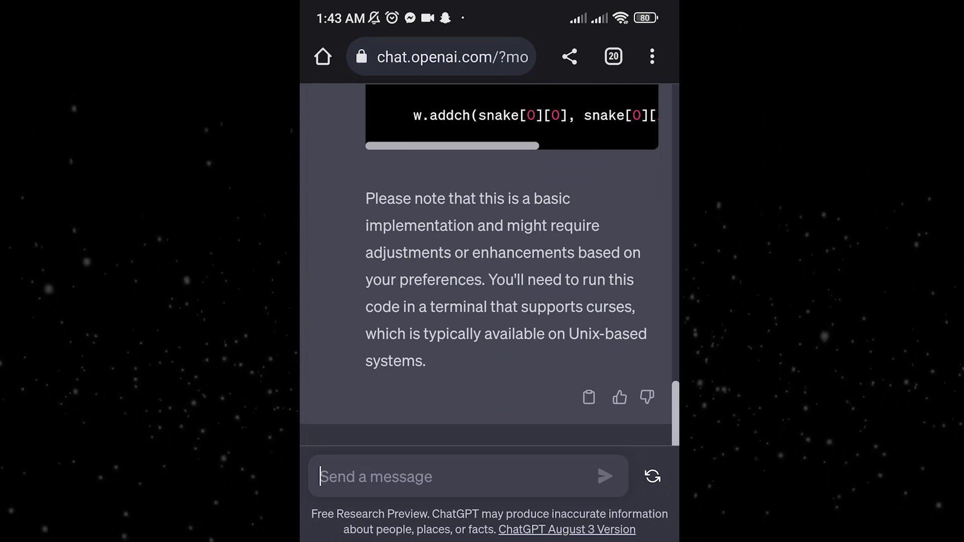
# Ask 'Can you code me a pong game in HTML' and read through the reply.
pyautogui.write('Can you code me a long')
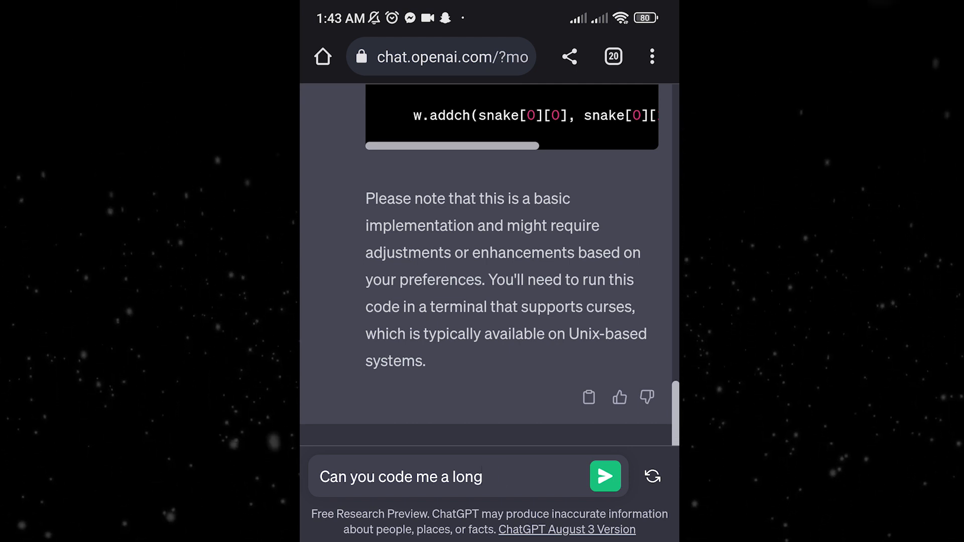
pyautogui.write('pong')
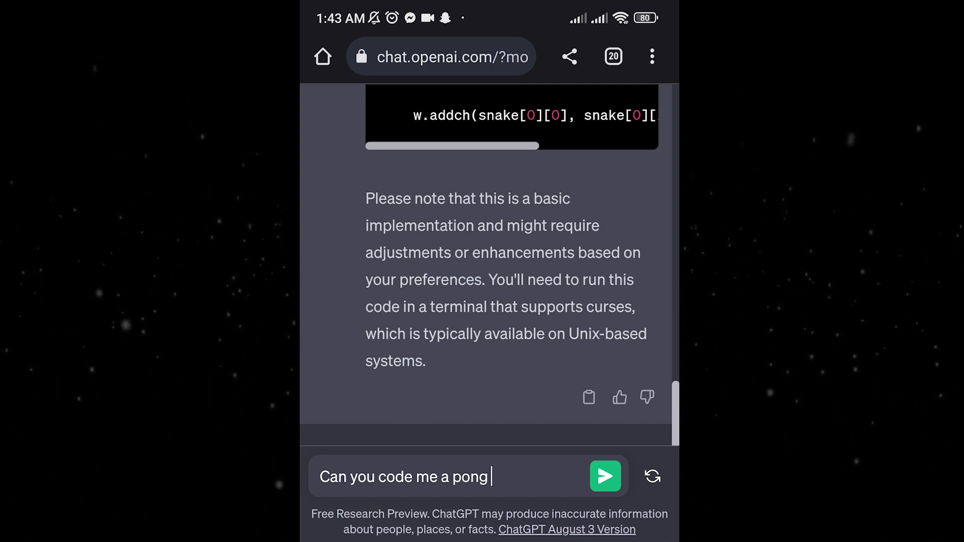
pyautogui.write('game in H')
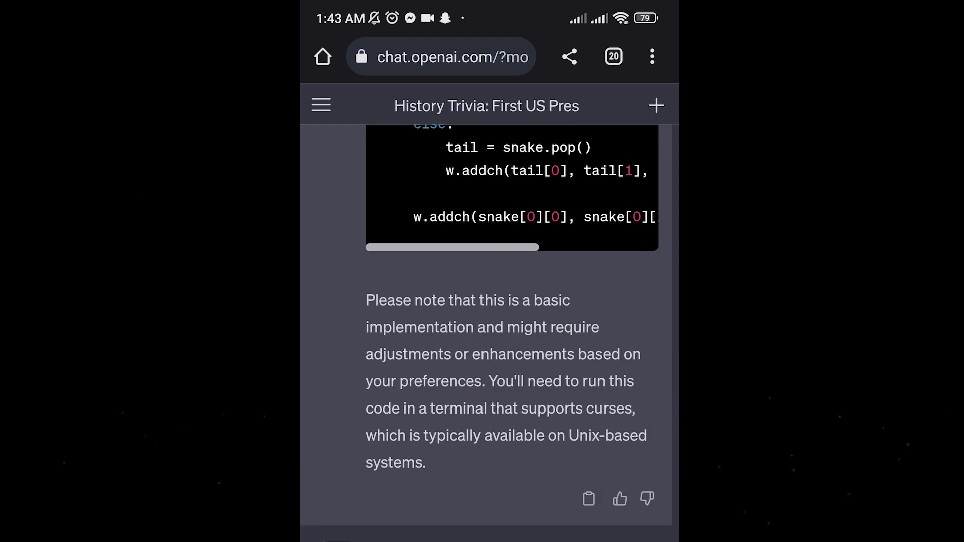
pyautogui.scroll(-3)
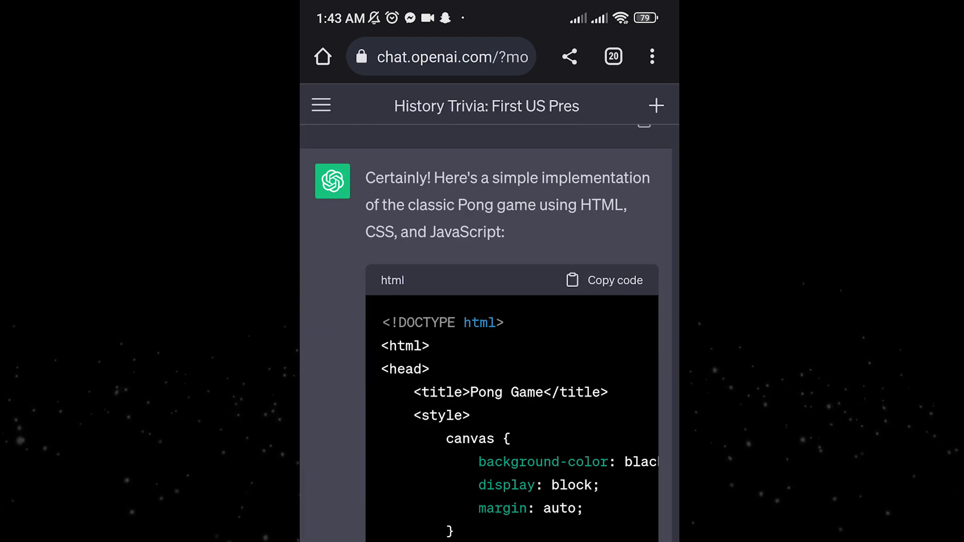
pyautogui.scroll(-3)
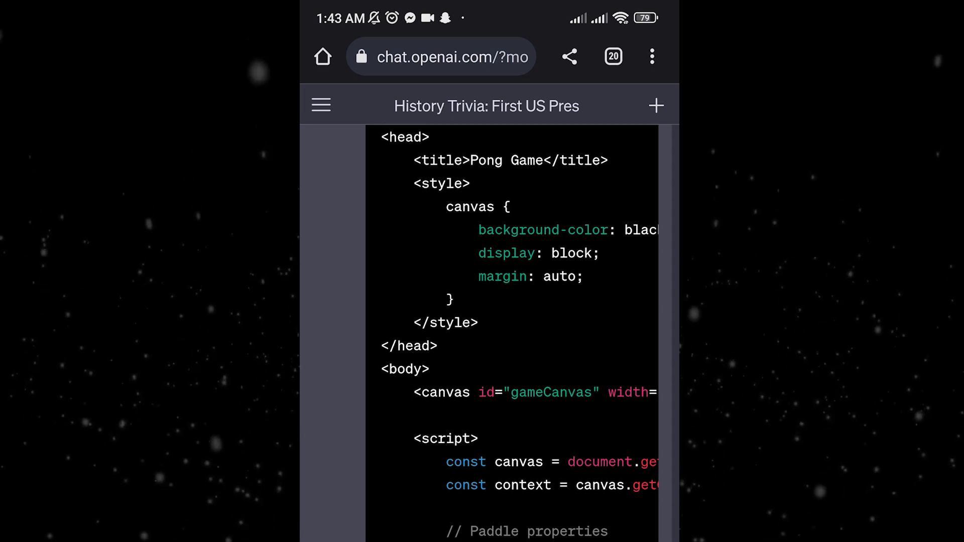
pyautogui.scroll(-3)
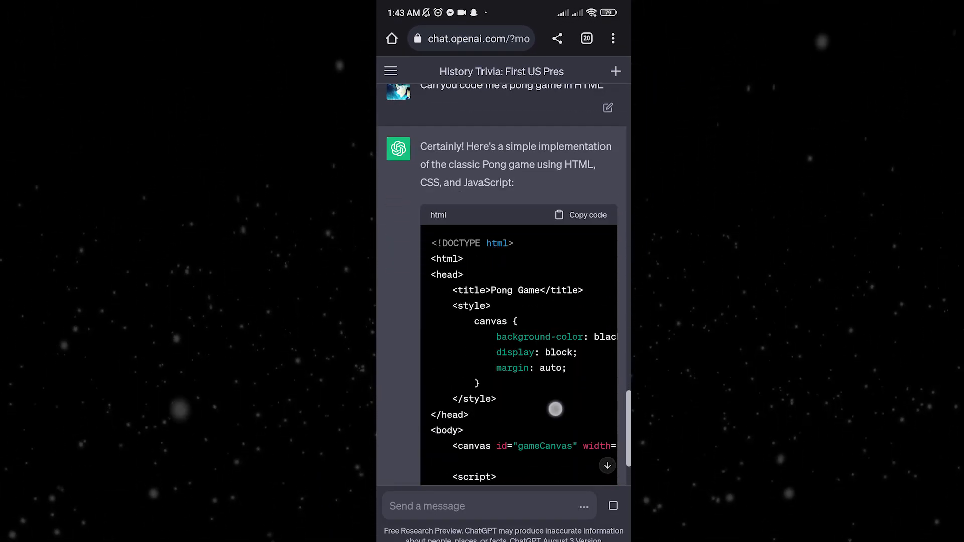
# Copy the generated Pong HTML code block and move to the Chrome address bar.
pyautogui.scroll(-3)
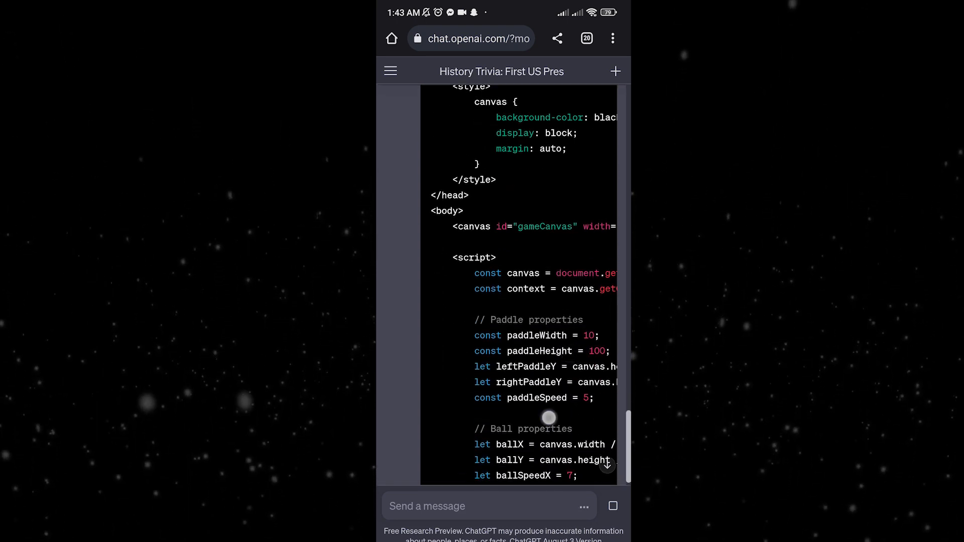
pyautogui.scroll(-3)
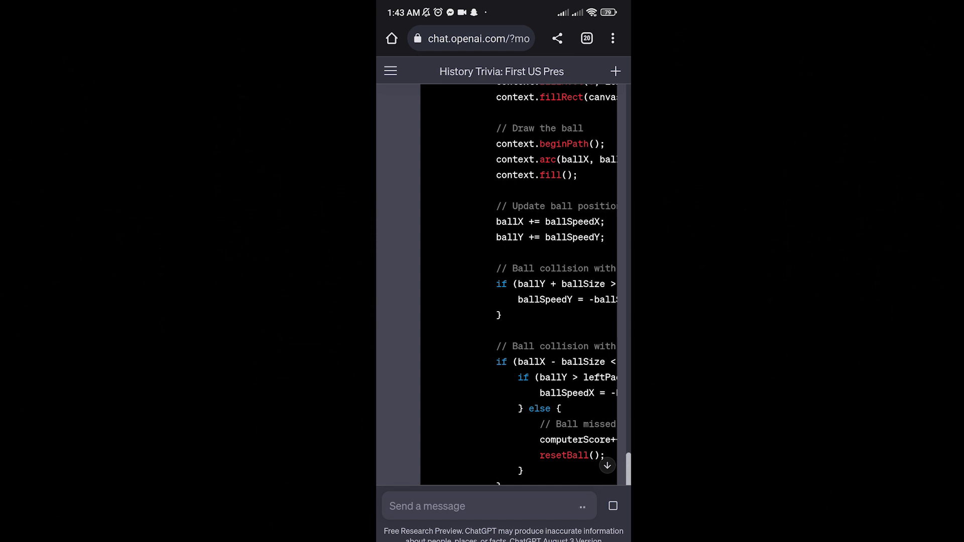
pyautogui.scroll(-3)
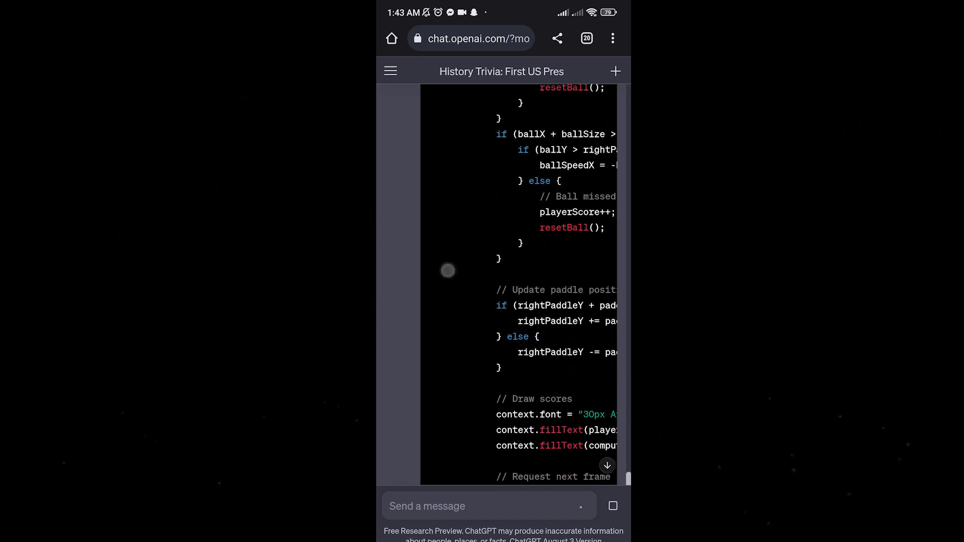
pyautogui.doubleClick(455, 292)
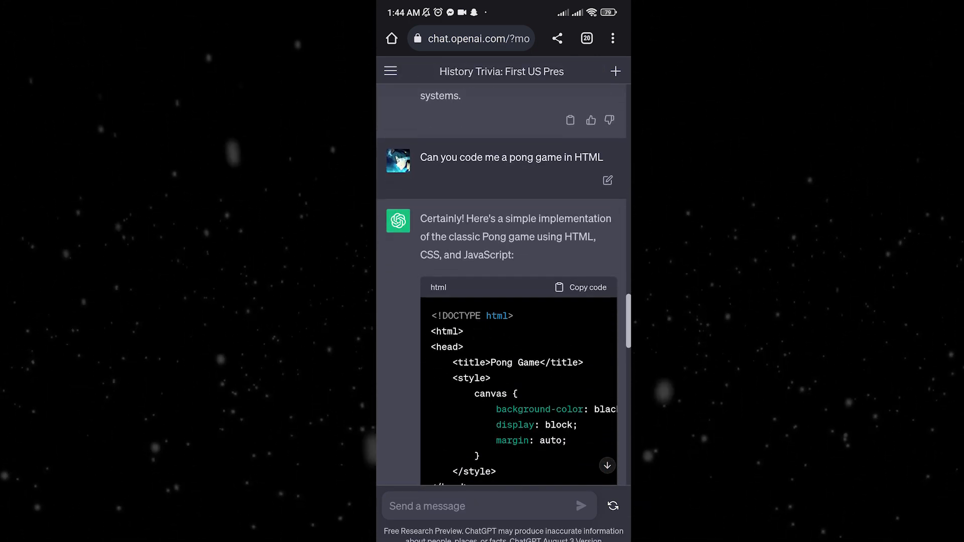
pyautogui.click(580, 288)
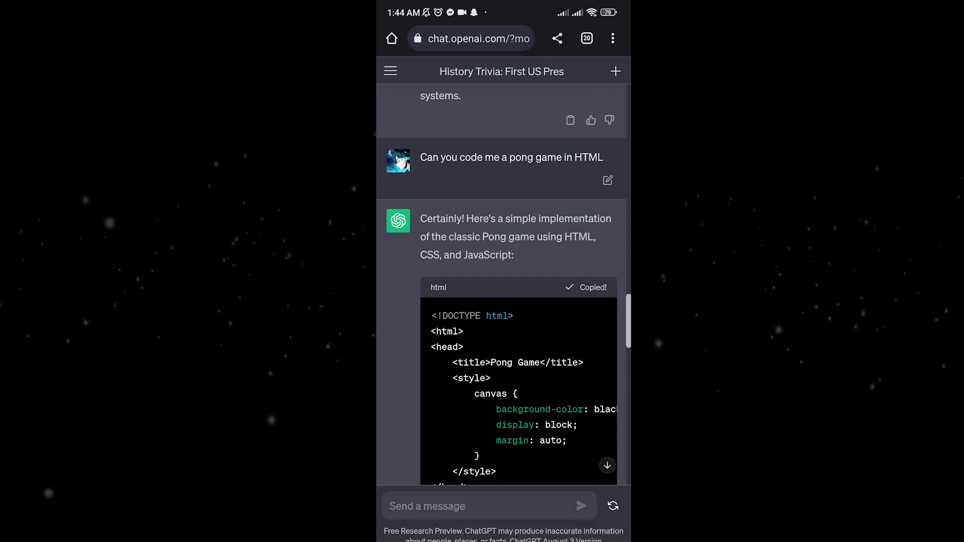
pyautogui.click(472, 38)
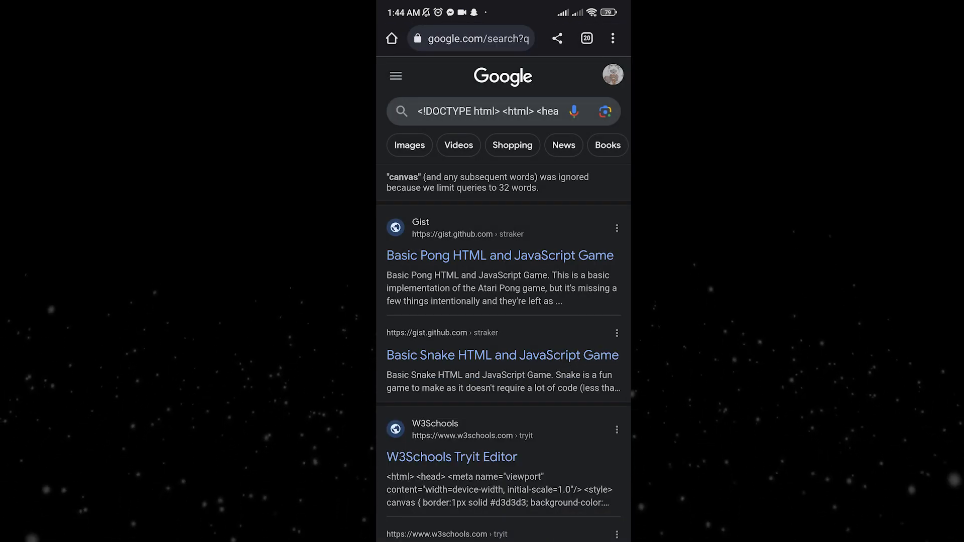
# Open the 'Basic Pong HTML and JavaScript Game' gist from the Google results.
pyautogui.click(499, 255)
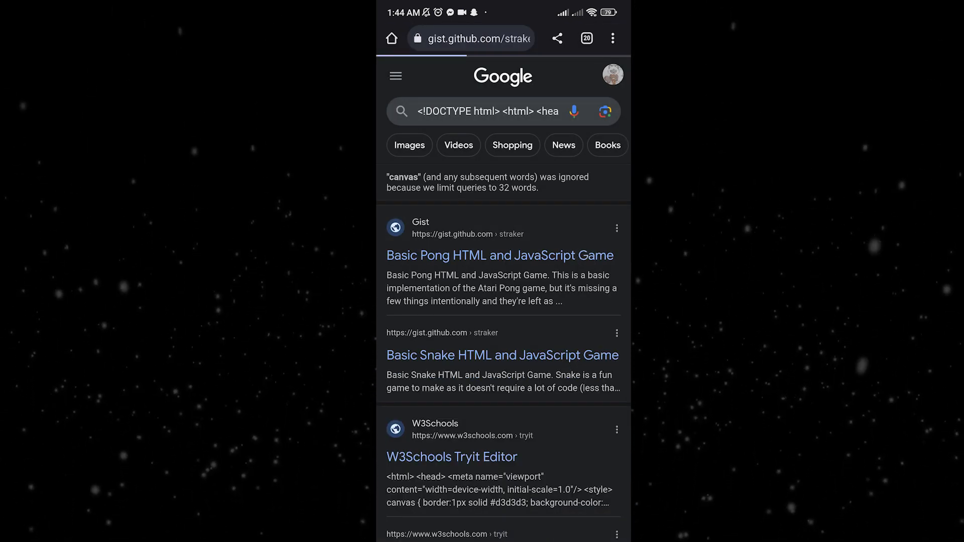
pyautogui.click(499, 255)
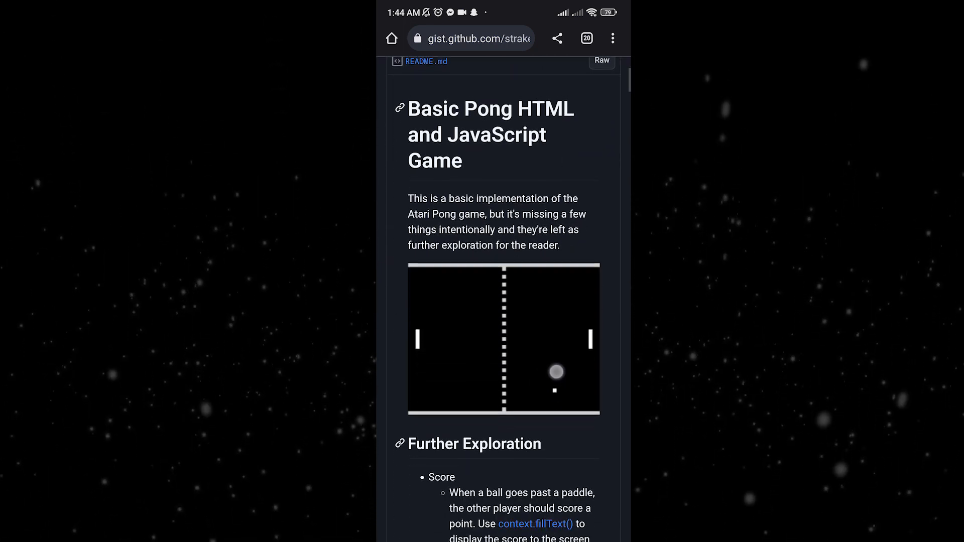
pyautogui.scroll(-3)
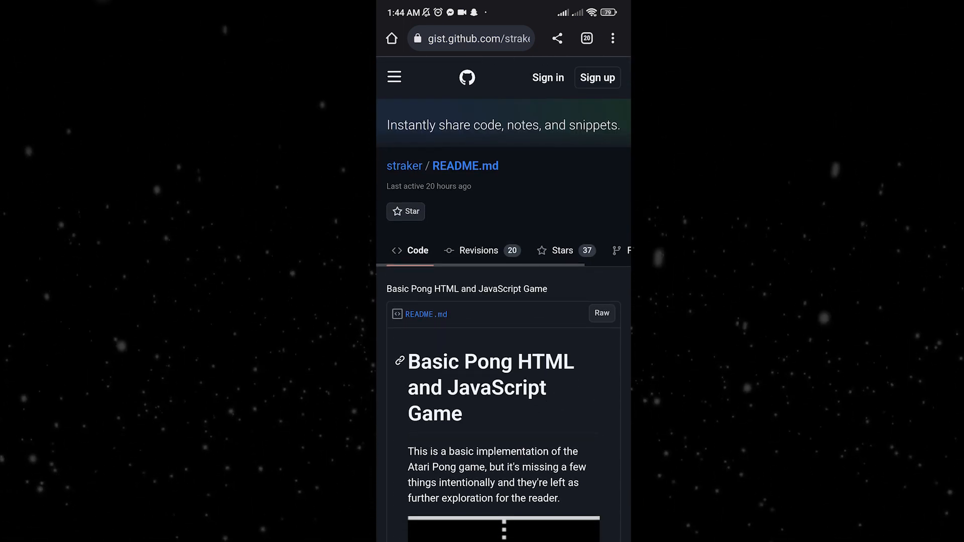